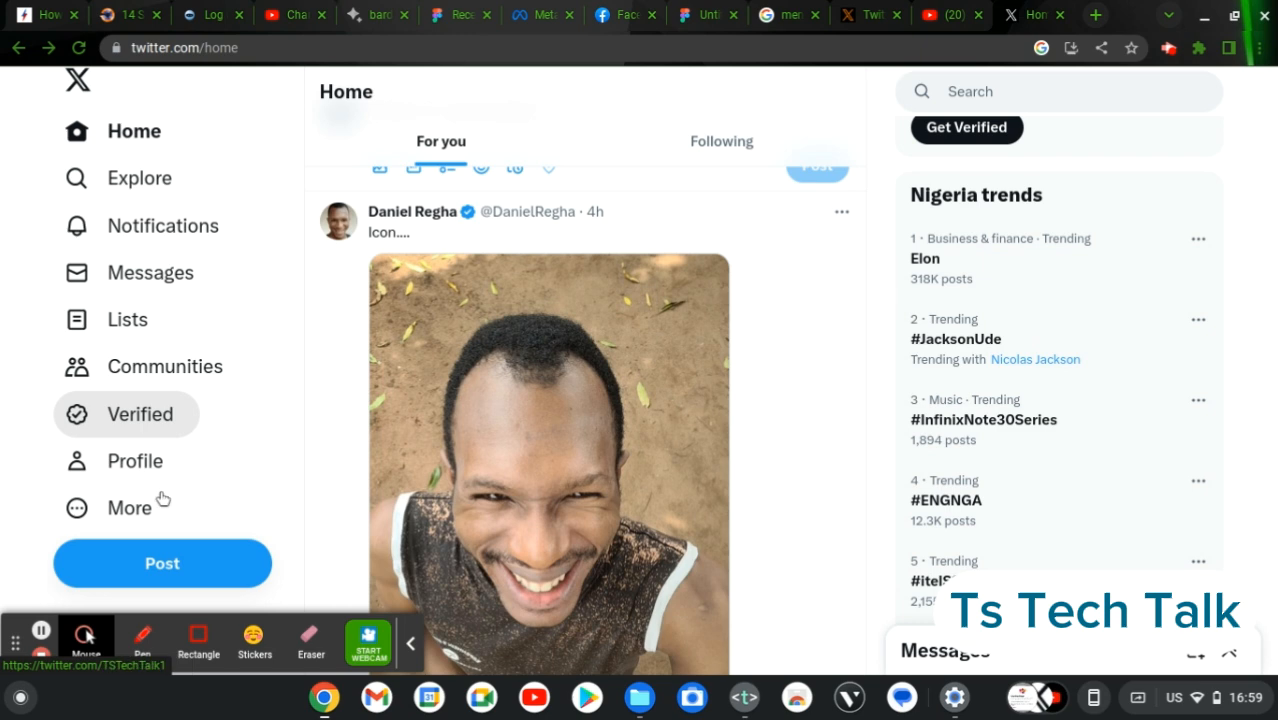
# Step: Go to Monetization from the More menu and check Ads Revenue Sharing eligibility
pyautogui.click(128, 508)
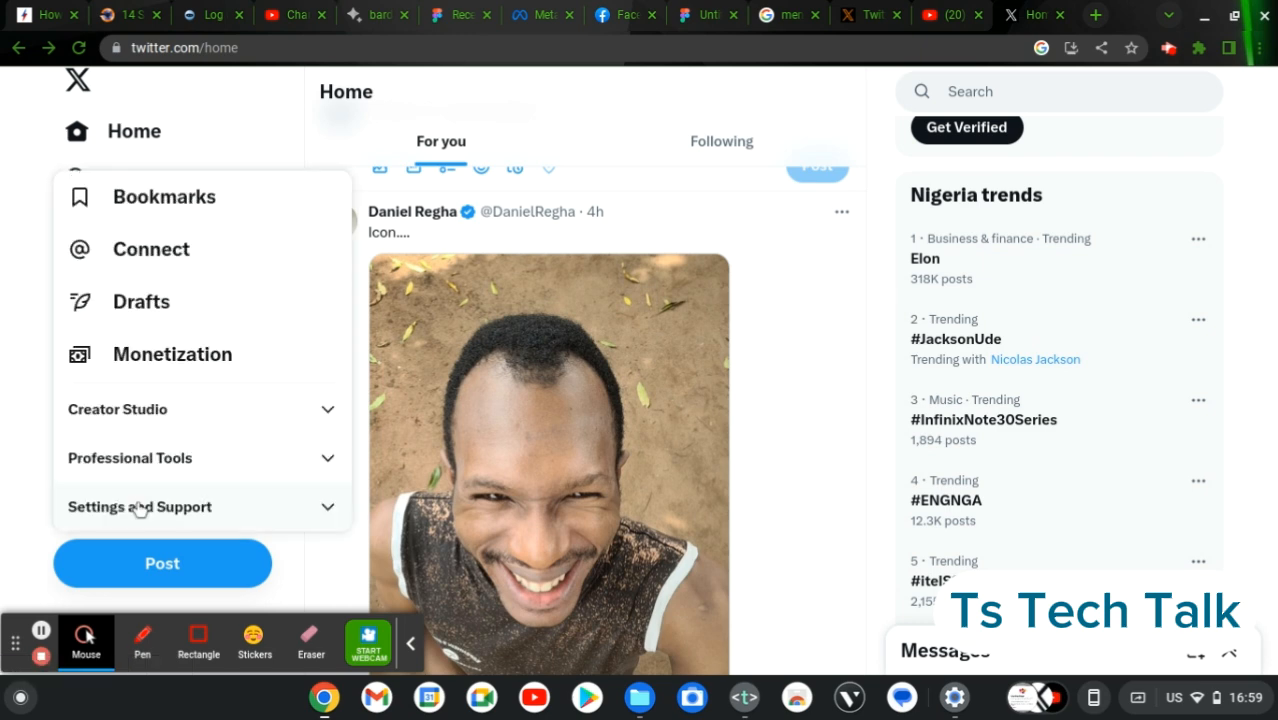
pyautogui.moveTo(172, 354)
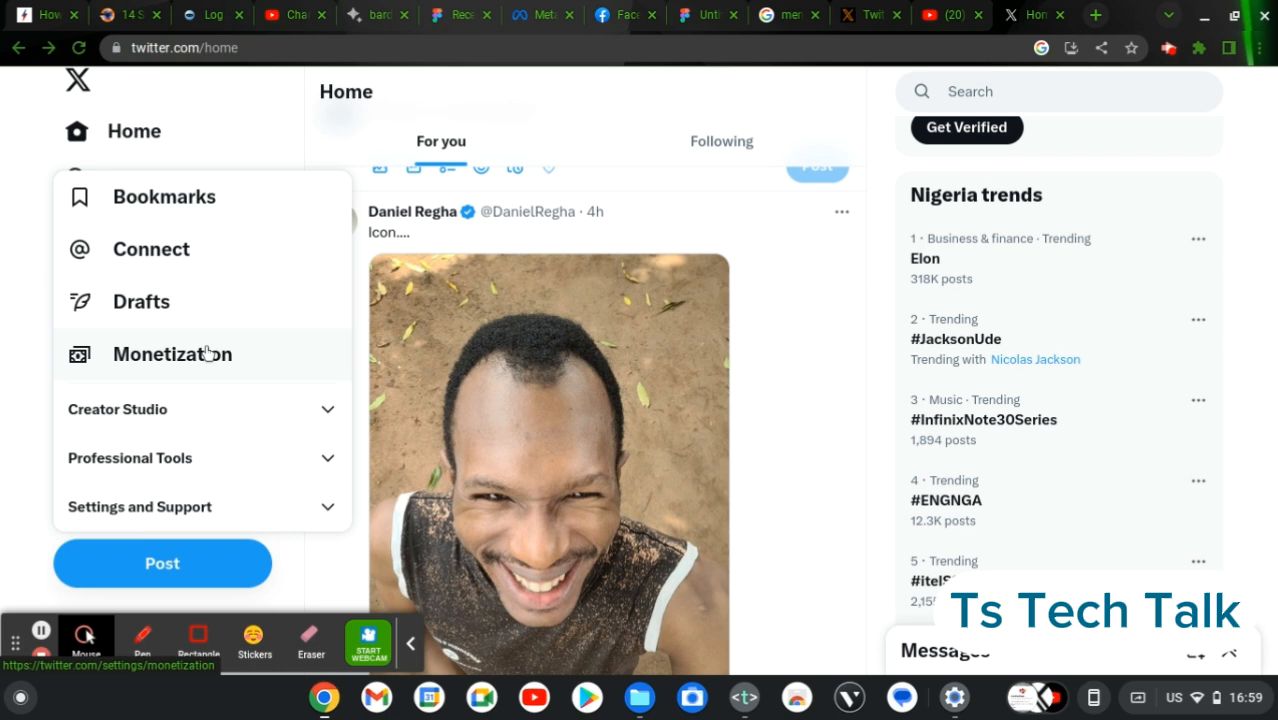
pyautogui.click(172, 354)
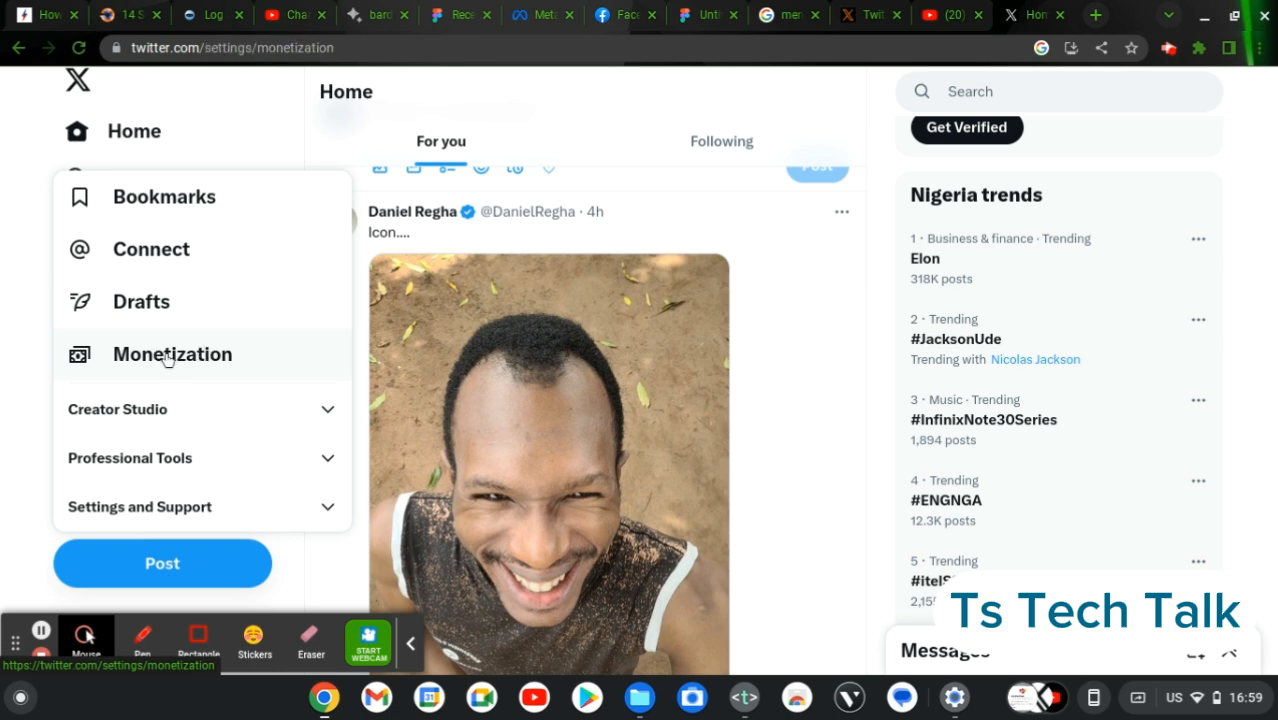
pyautogui.click(172, 354)
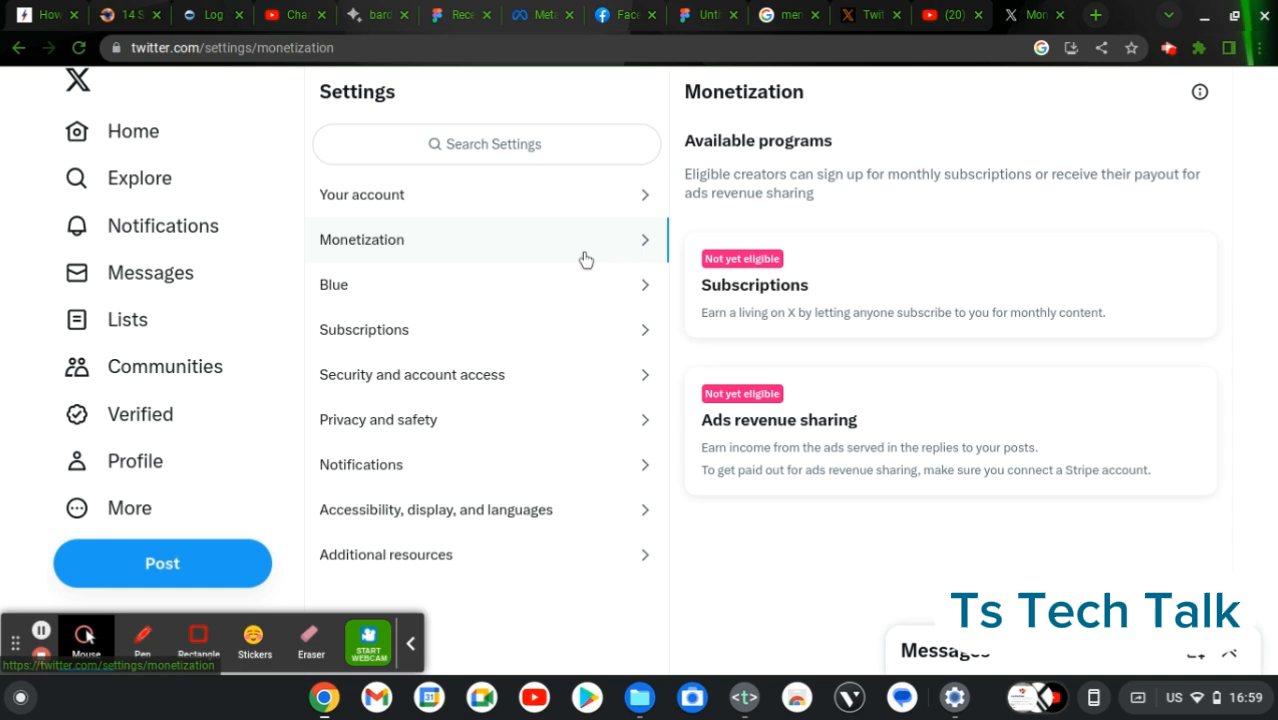
pyautogui.moveTo(874, 442)
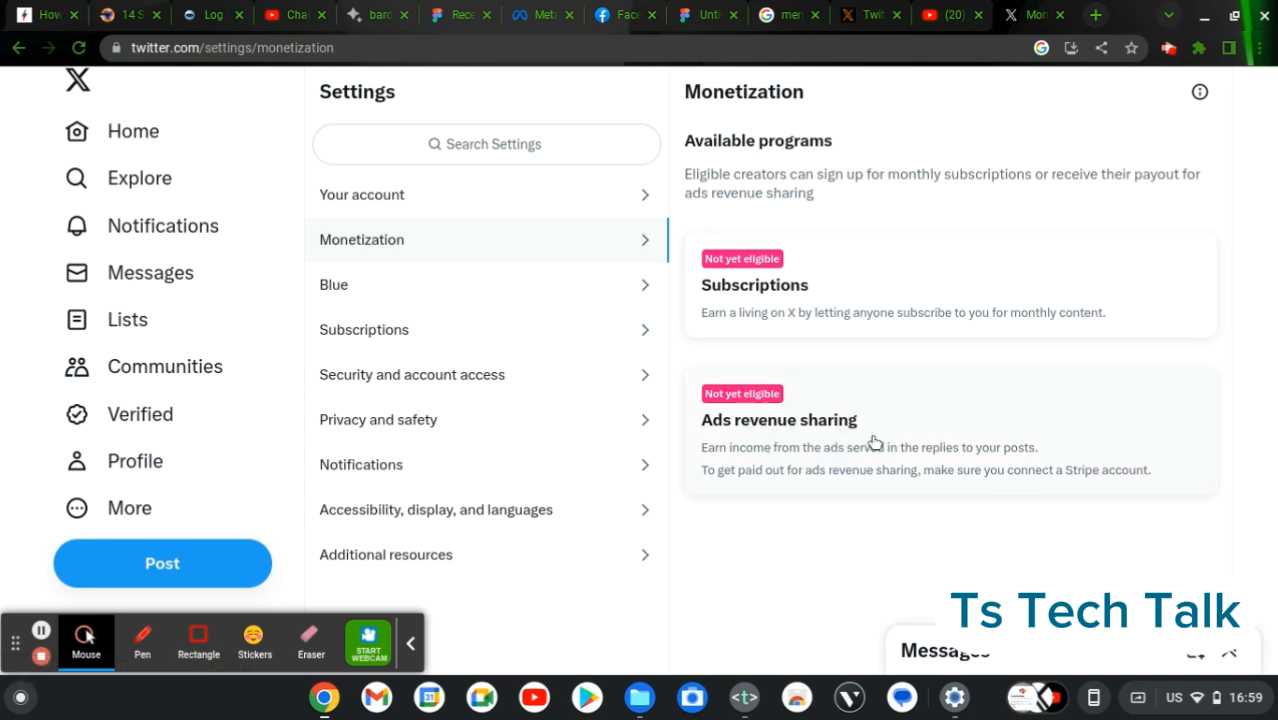
pyautogui.moveTo(824, 444)
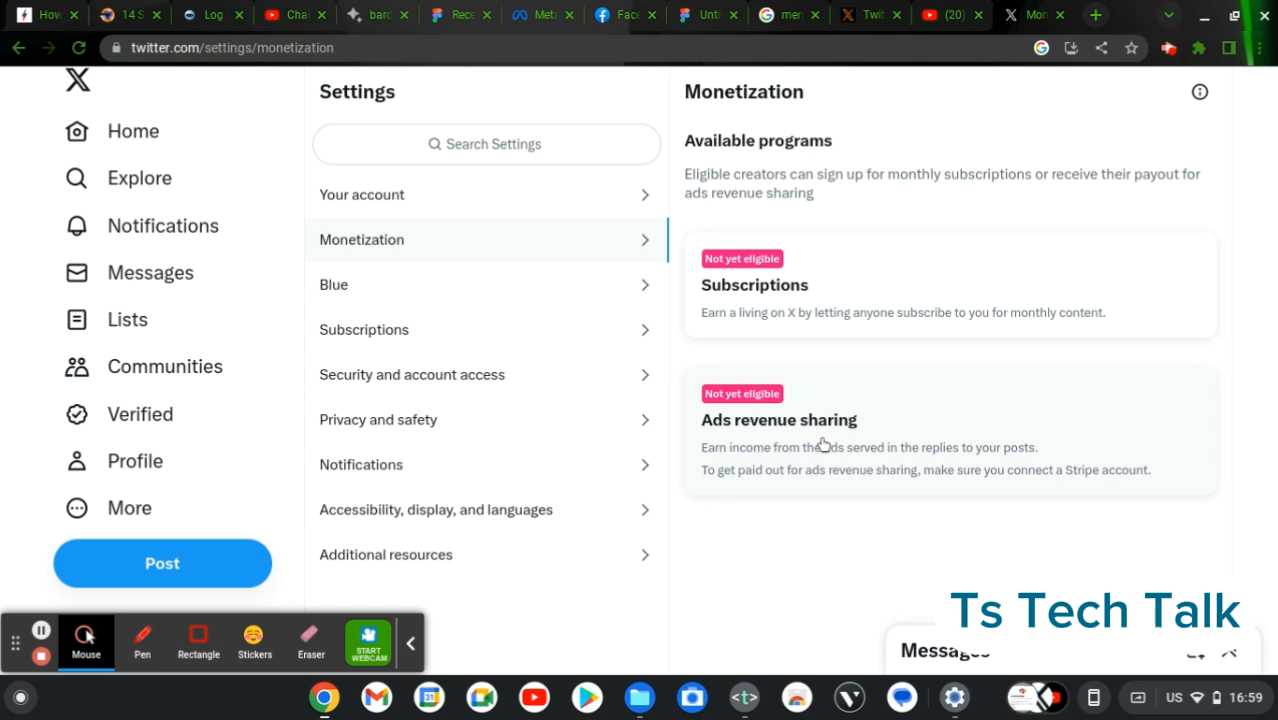
pyautogui.click(780, 420)
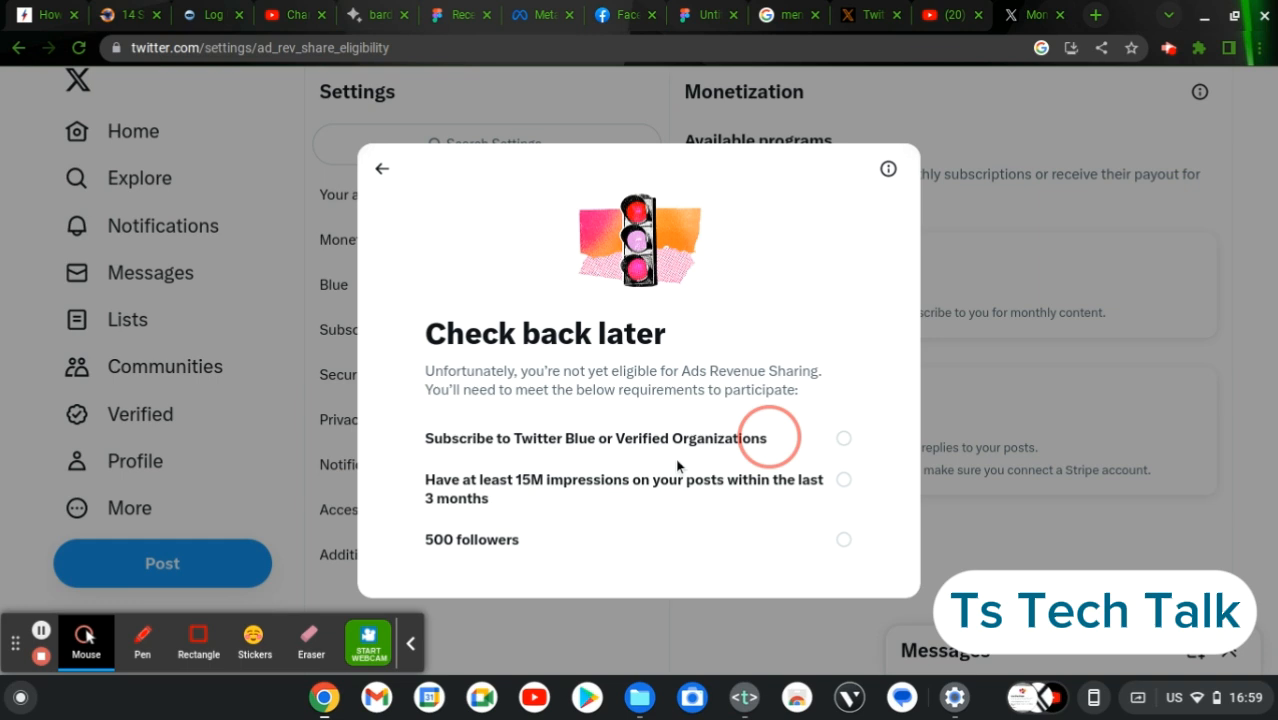
pyautogui.moveTo(510, 498)
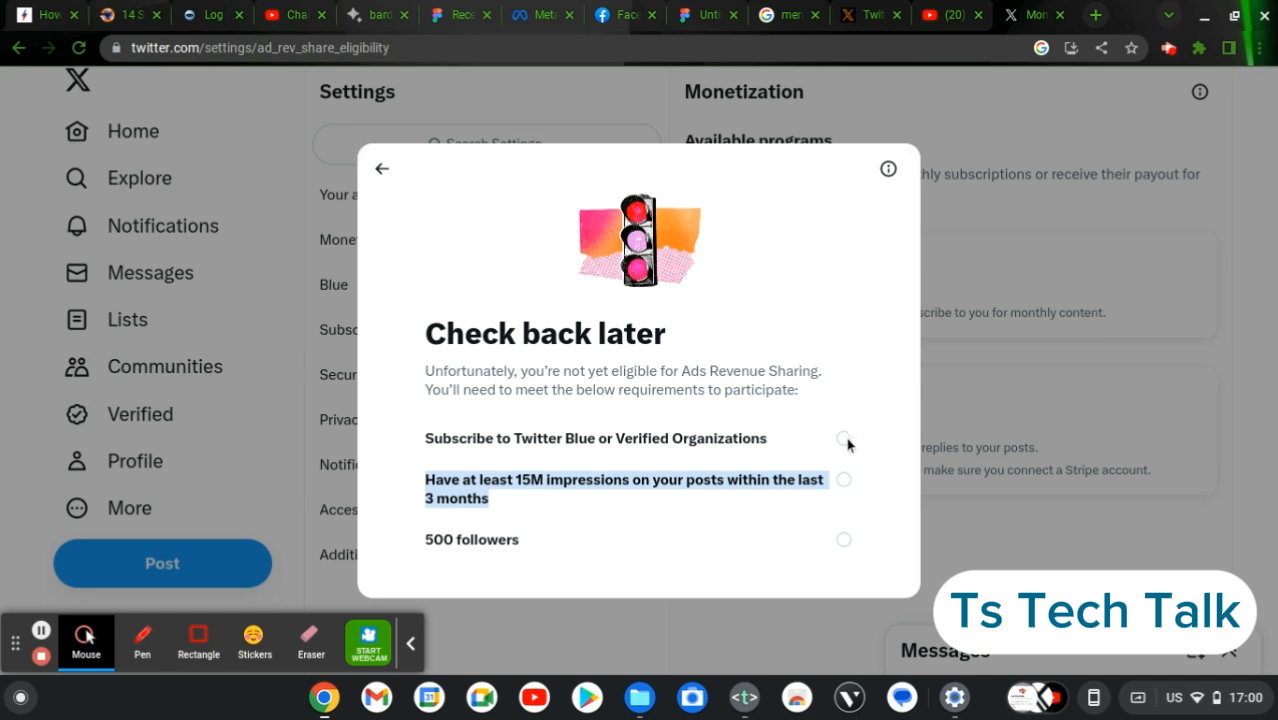
pyautogui.moveTo(848, 548)
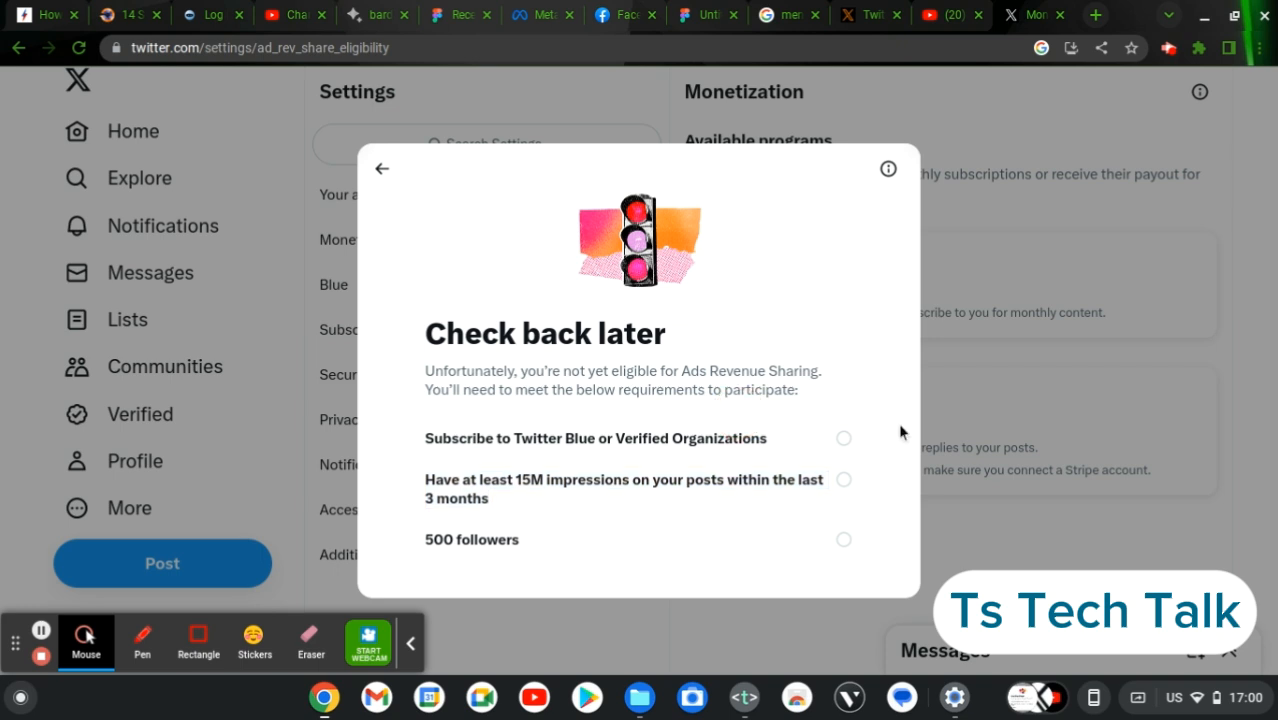
pyautogui.moveTo(840, 370)
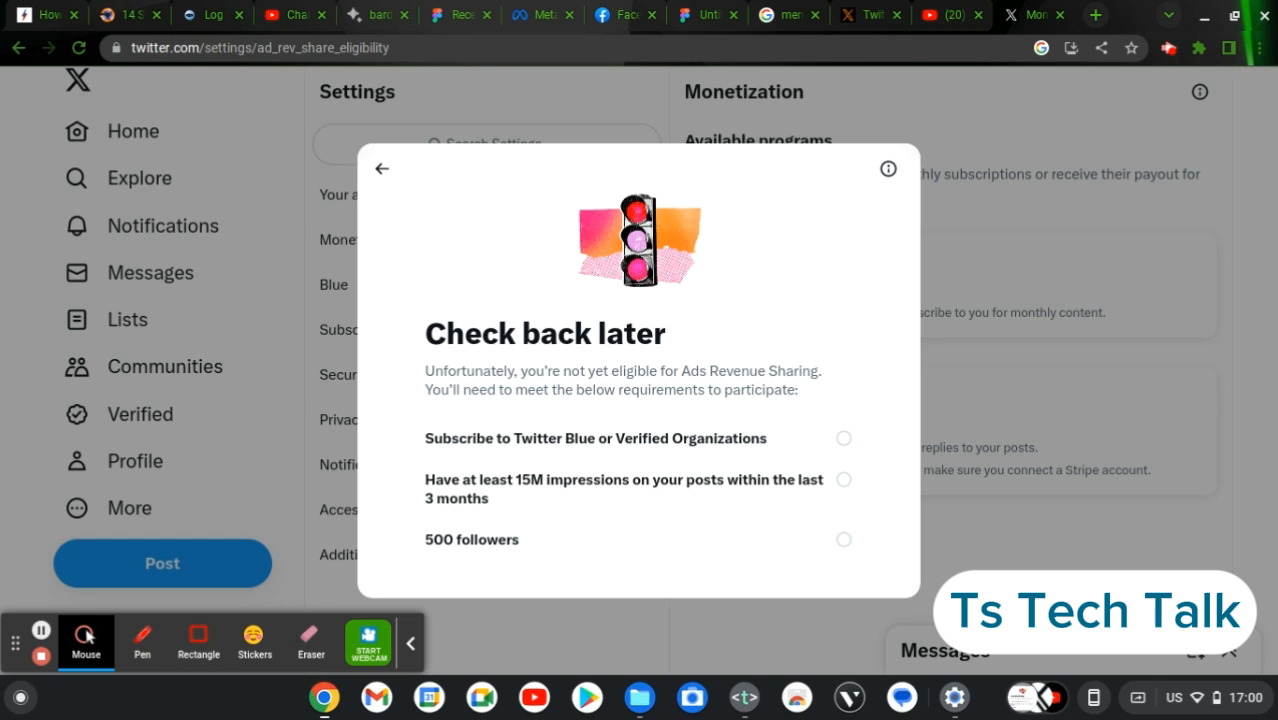
pyautogui.moveTo(712, 276)
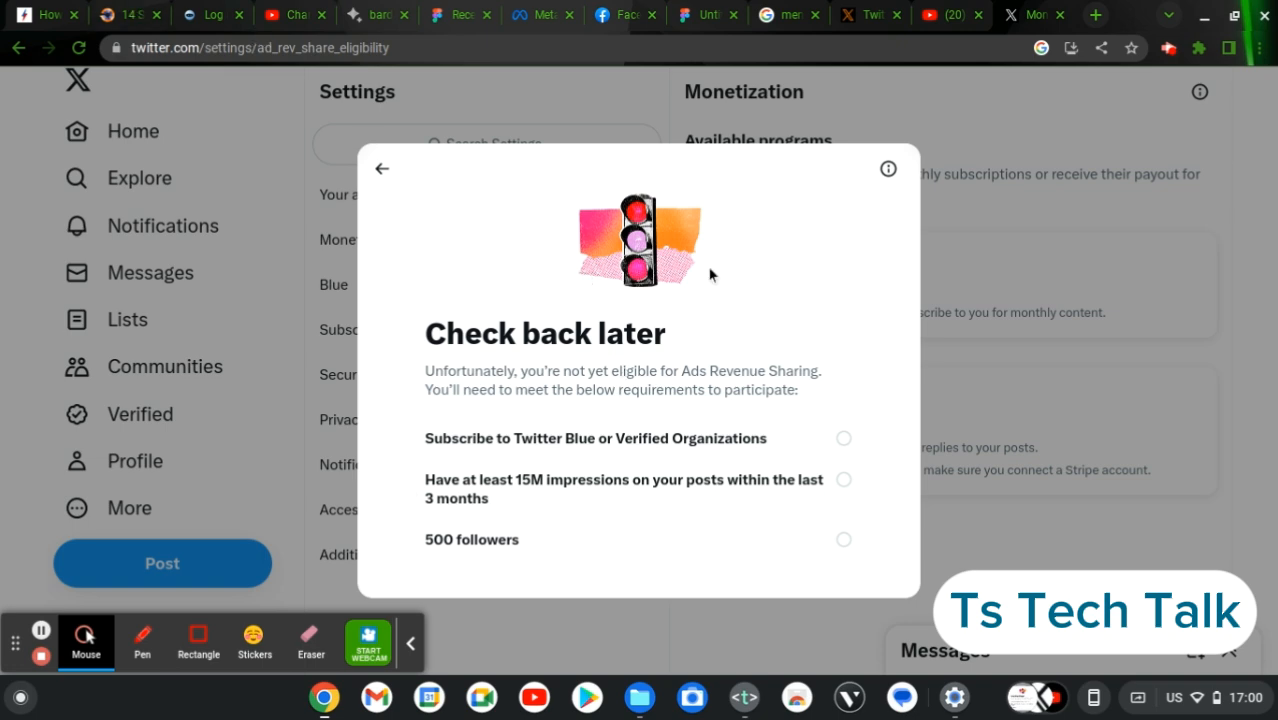
# Step: Leave the eligibility check and return to the Home timeline
pyautogui.click(380, 168)
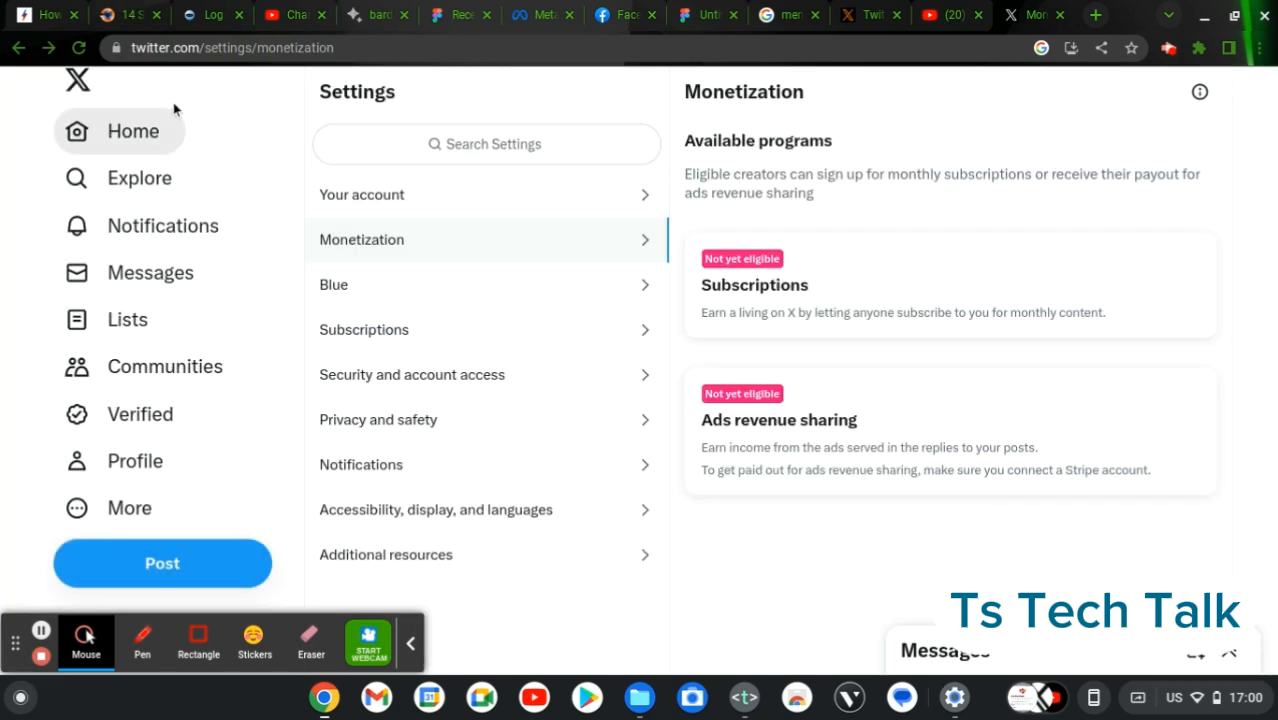
pyautogui.click(132, 132)
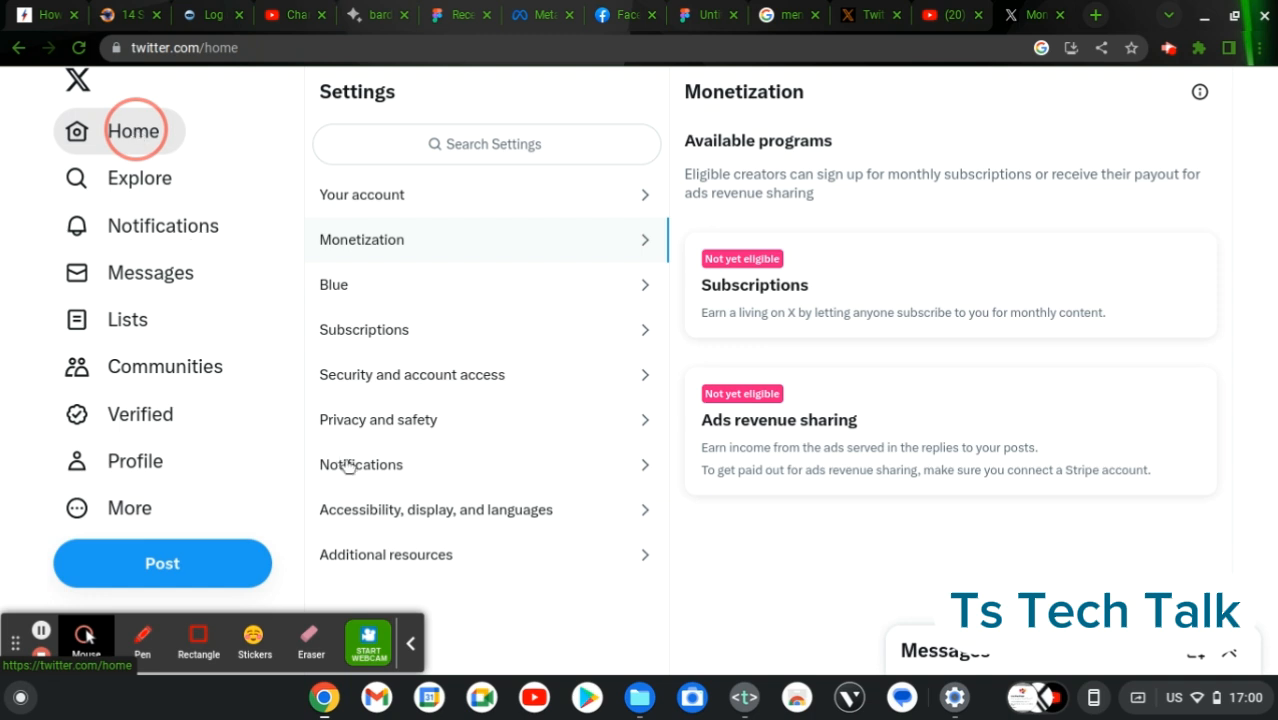
pyautogui.click(132, 132)
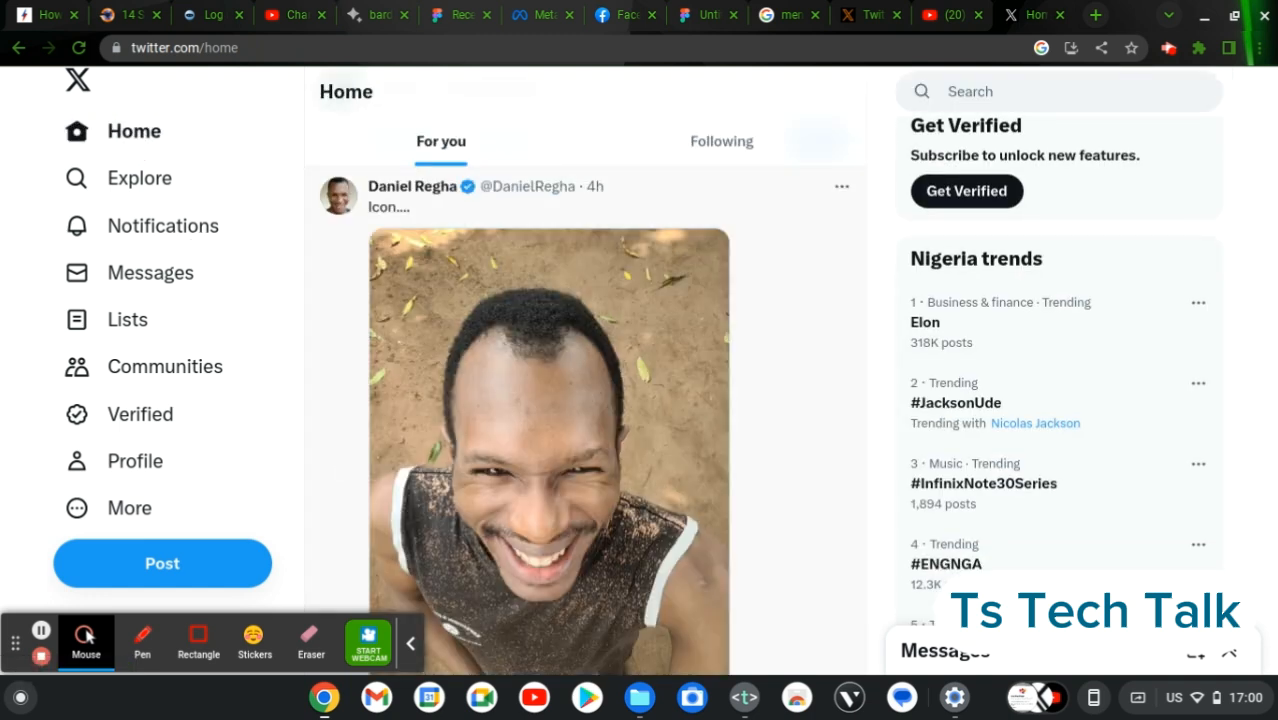